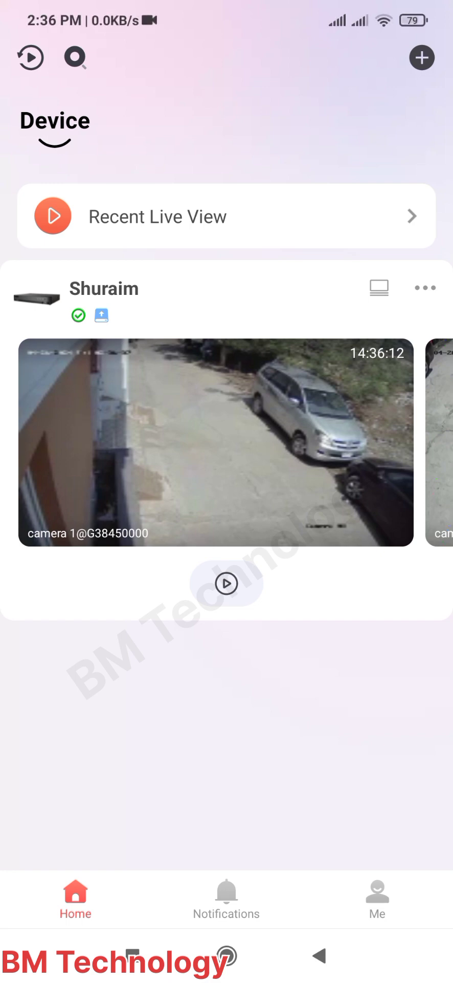
# Step: Open camera 1's live view, pause it, and switch to its 2024-04-26 recordings
pyautogui.click(226, 442)
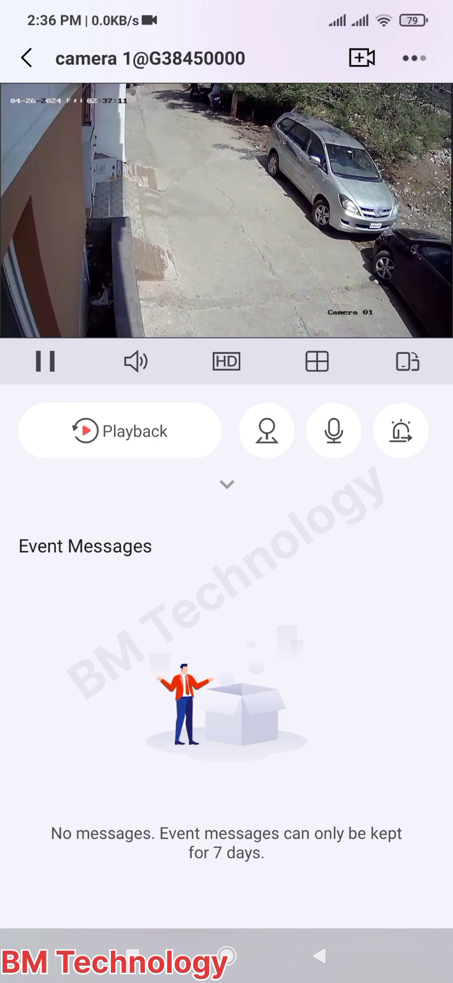
pyautogui.click(44, 362)
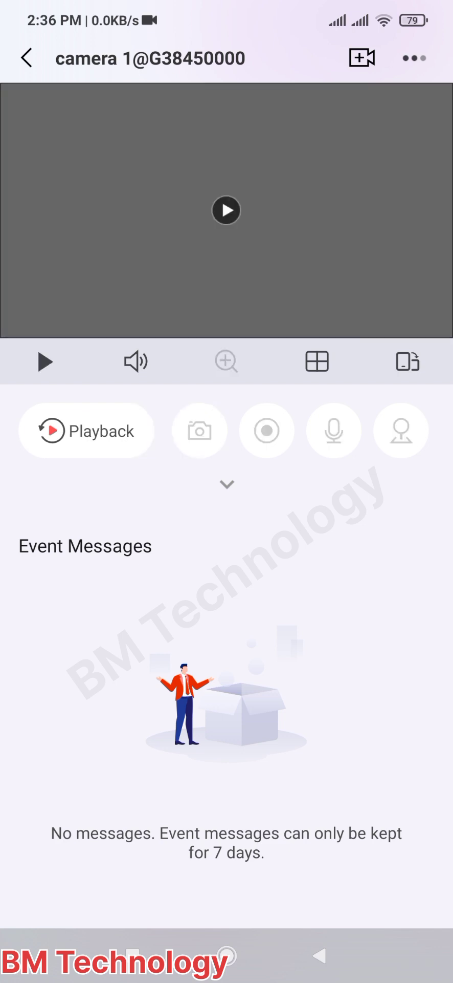
pyautogui.click(85, 430)
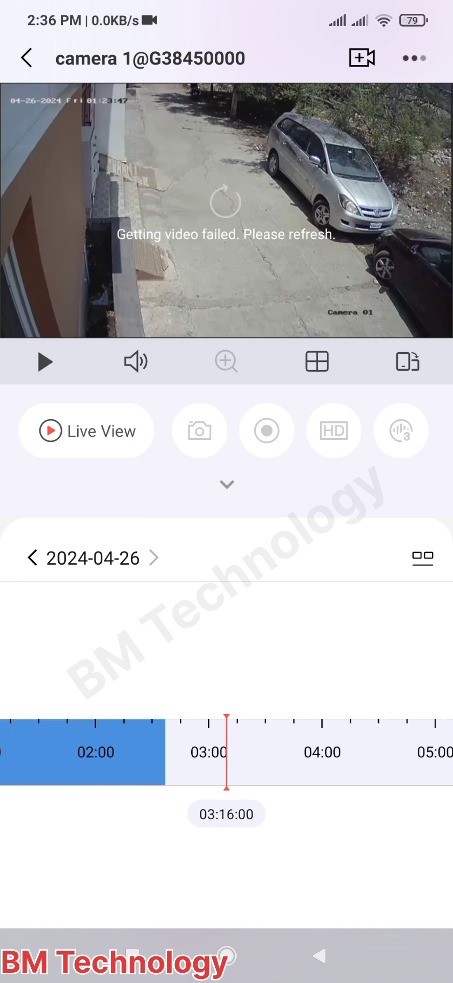
# Step: Play and pause camera 1's 2024-04-26 recording, then return to the Shuraim device list
pyautogui.click(45, 362)
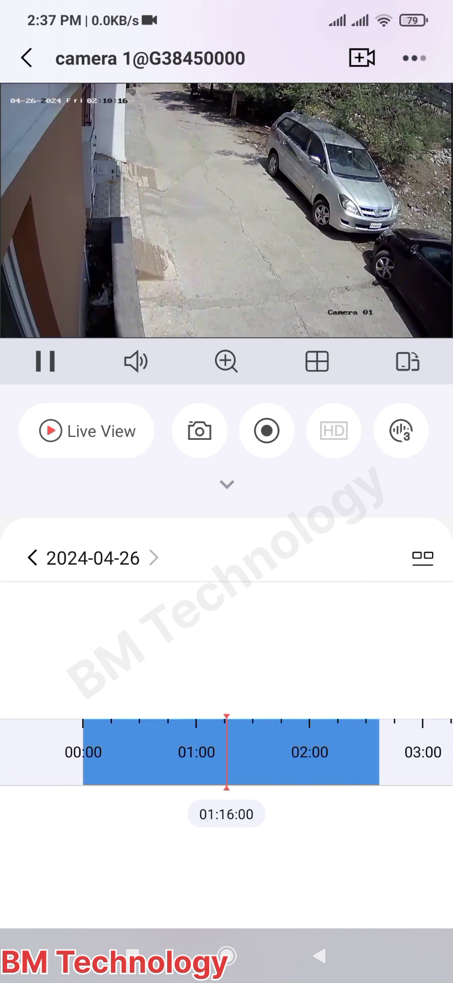
pyautogui.click(45, 362)
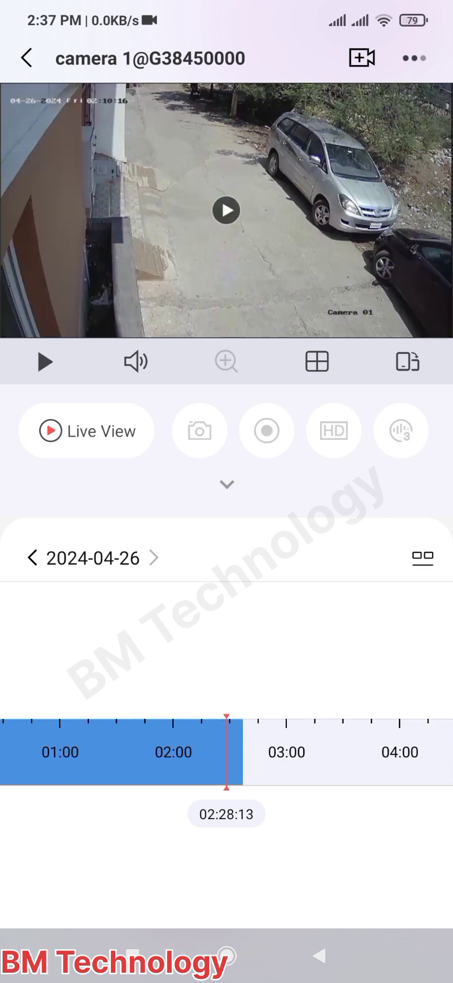
pyautogui.click(45, 362)
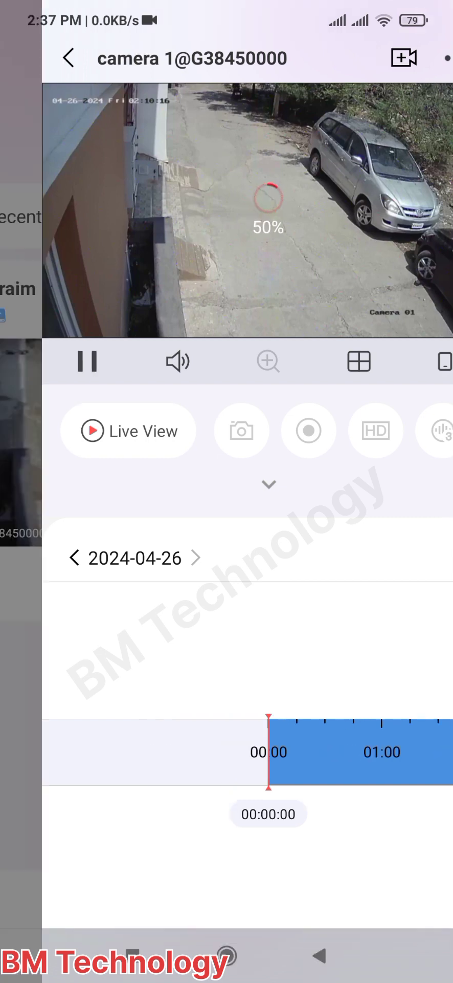
pyautogui.click(68, 58)
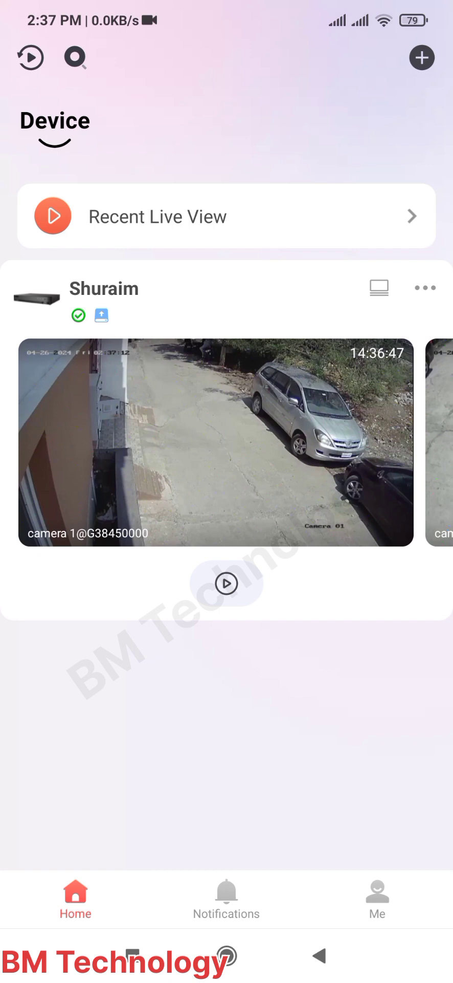
# Step: Pick the online DVR at 192.168.0.185 and open its Add Device login form
pyautogui.click(422, 58)
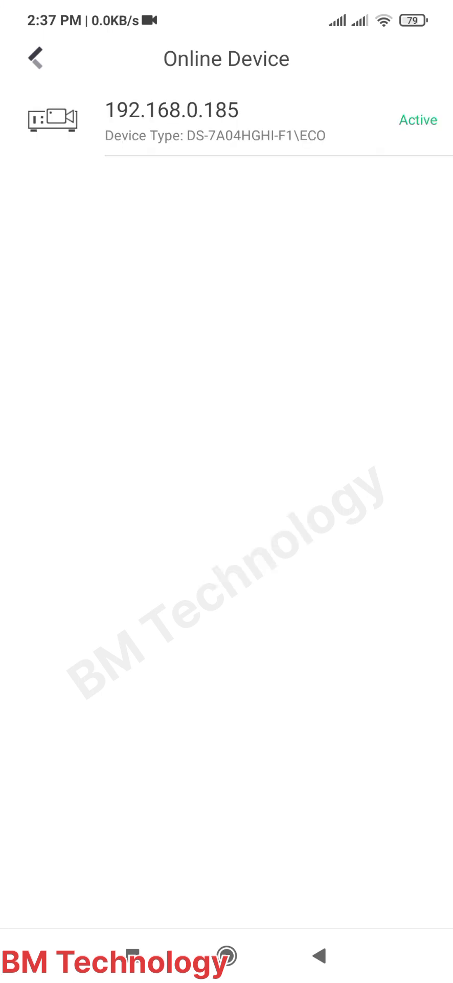
pyautogui.click(227, 120)
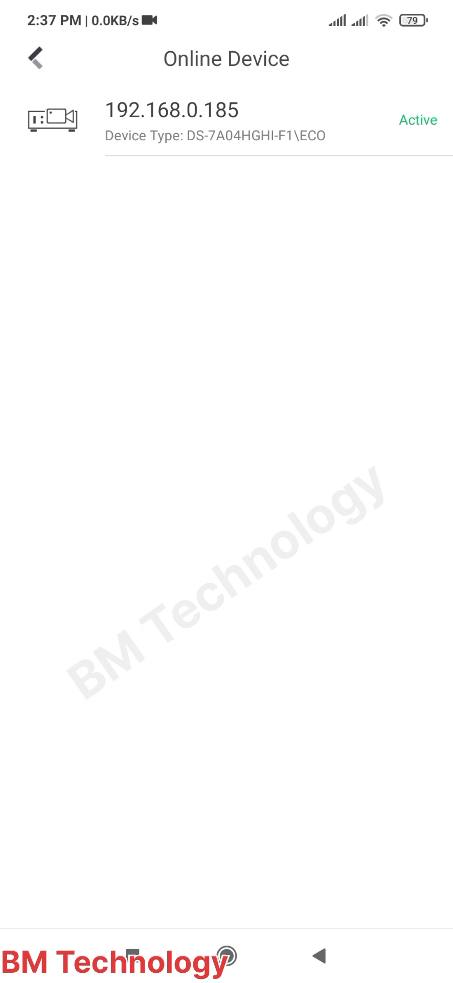
pyautogui.click(225, 123)
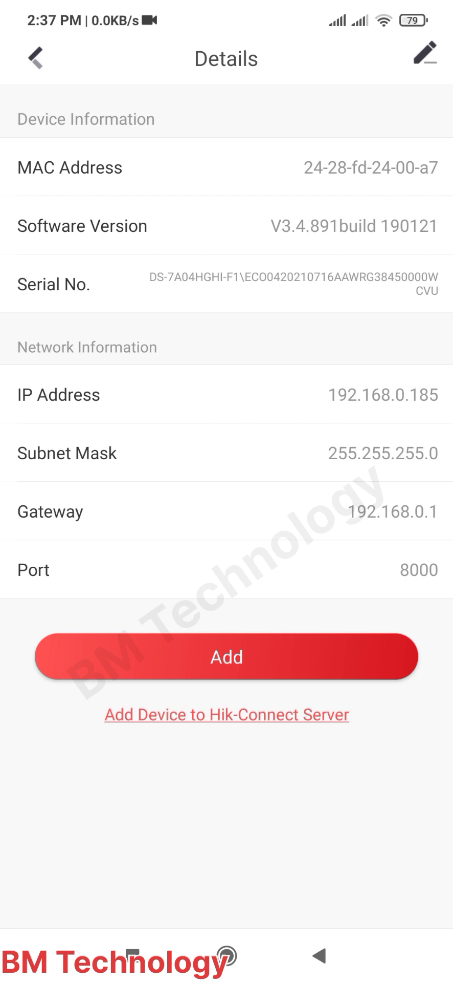
pyautogui.click(226, 656)
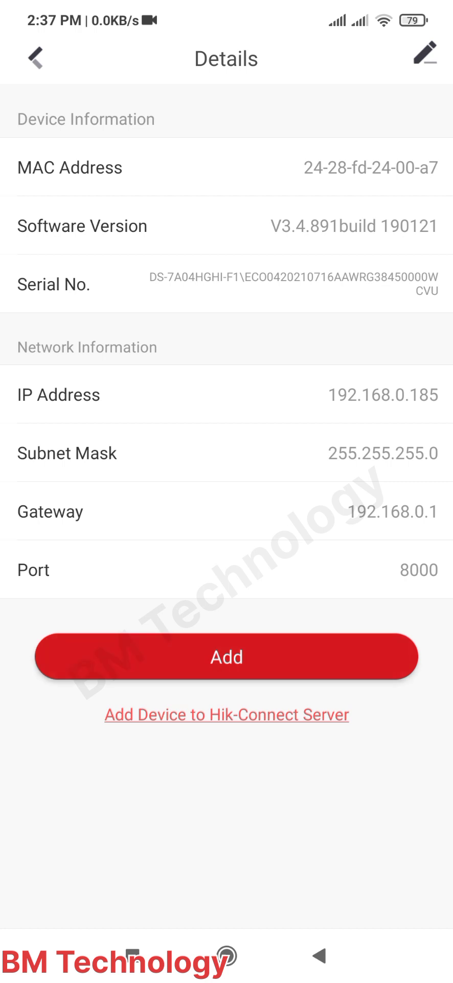
pyautogui.click(226, 656)
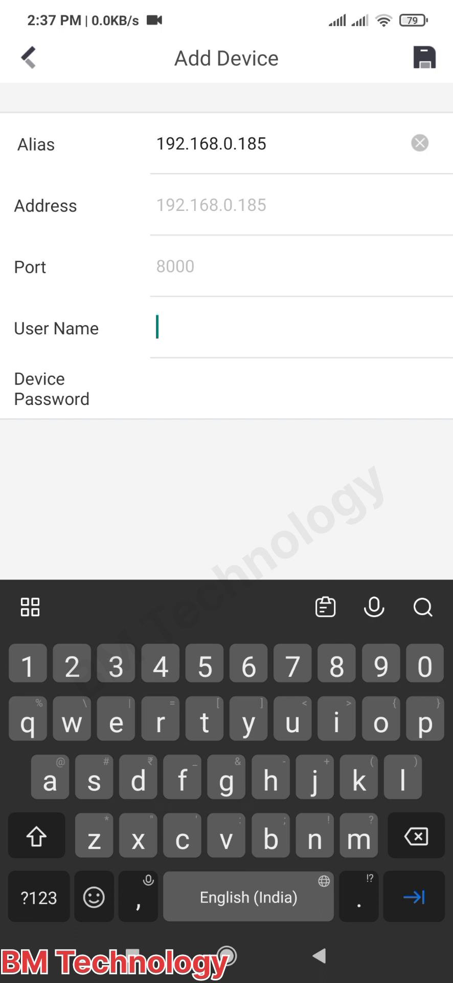
# Step: Enter user name 'admin' and the password, then save the 192.168.0.185 DVR
pyautogui.write('ad')
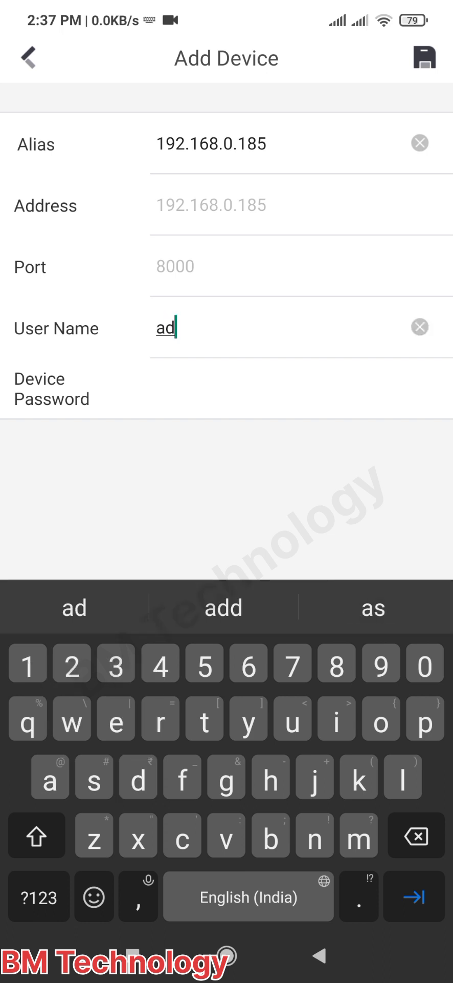
pyautogui.write('mi')
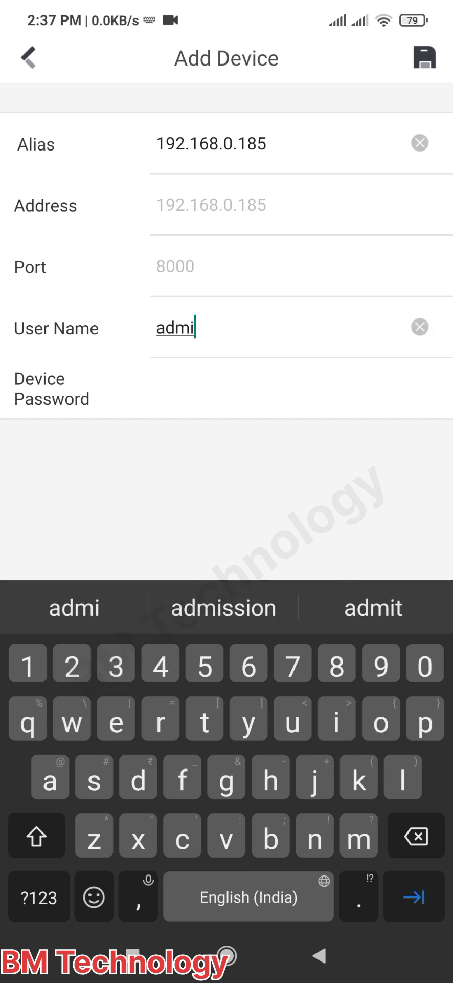
pyautogui.write('n')
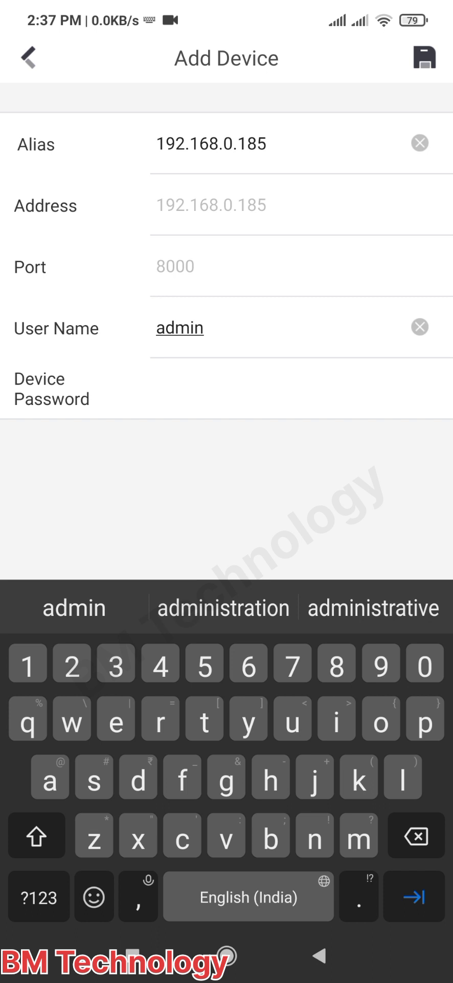
pyautogui.click(250, 389)
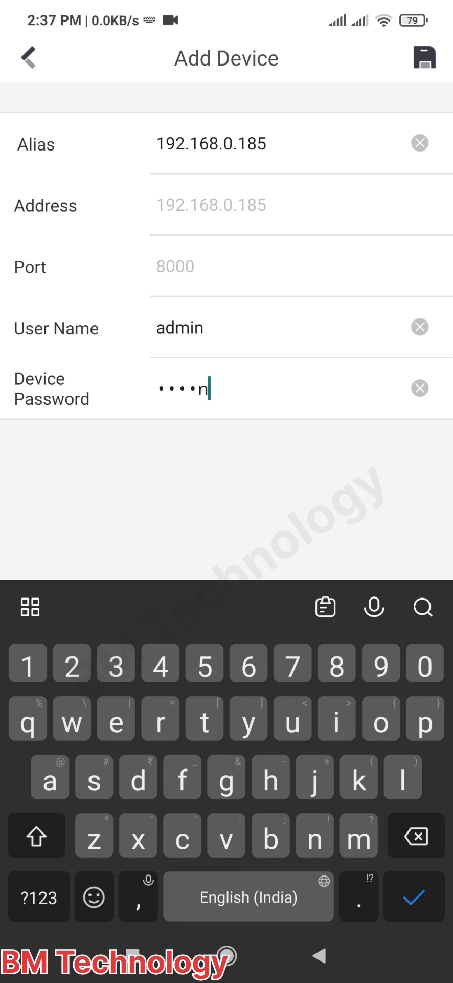
pyautogui.click(37, 898)
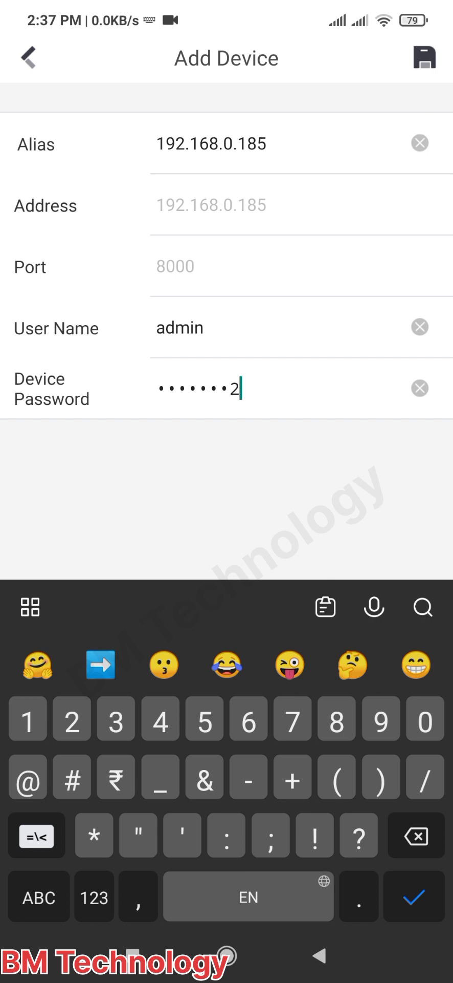
pyautogui.write('3')
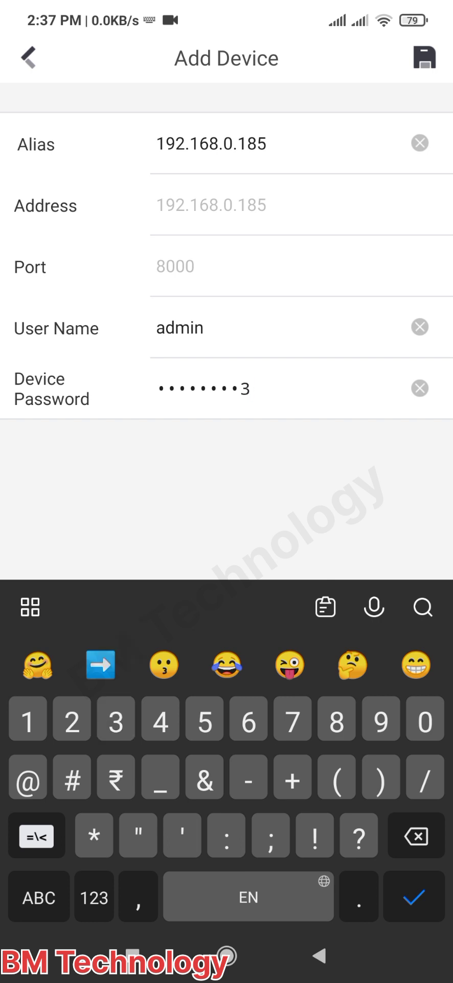
pyautogui.press('Backspace')
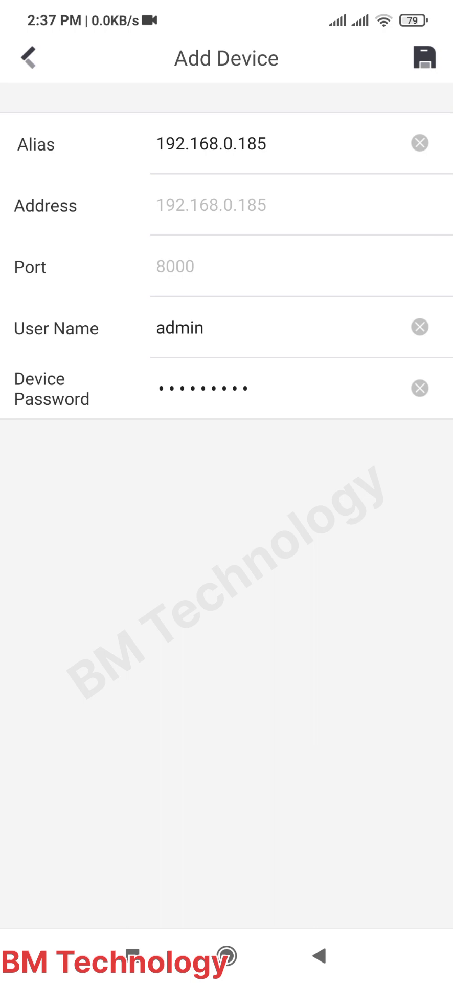
pyautogui.click(423, 58)
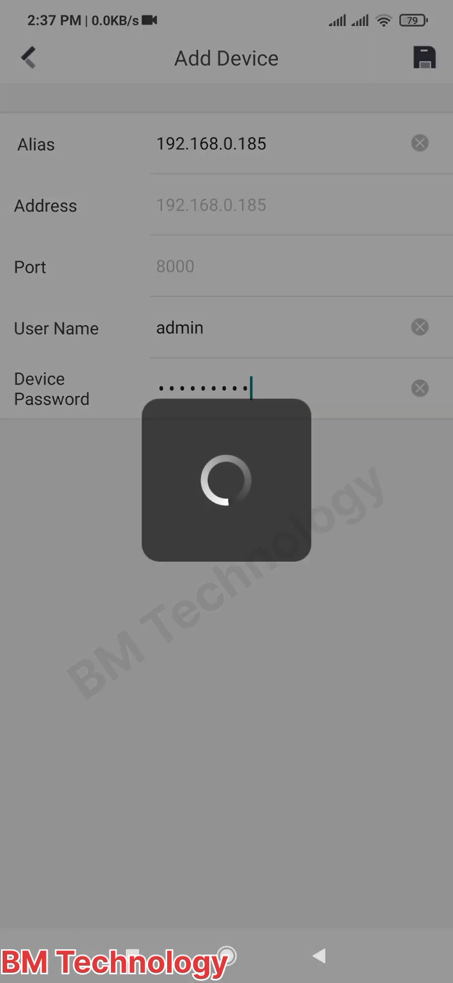
pyautogui.click(424, 58)
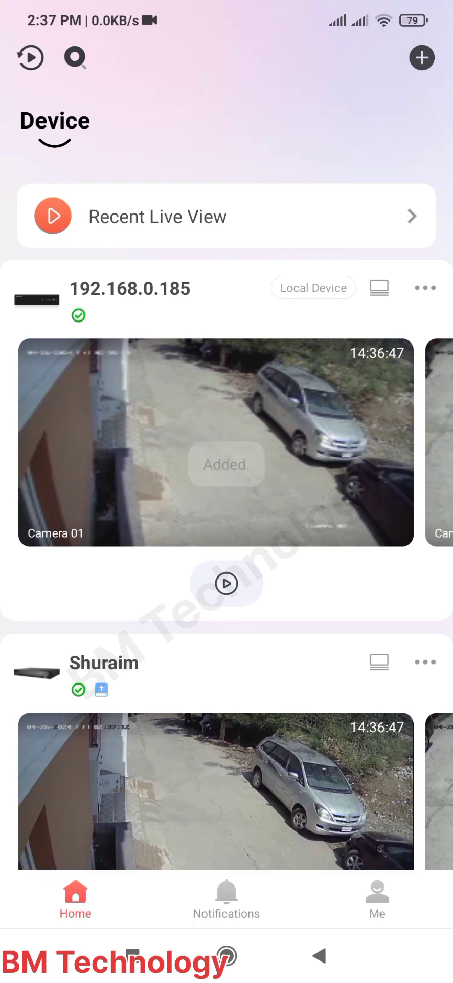
pyautogui.click(226, 441)
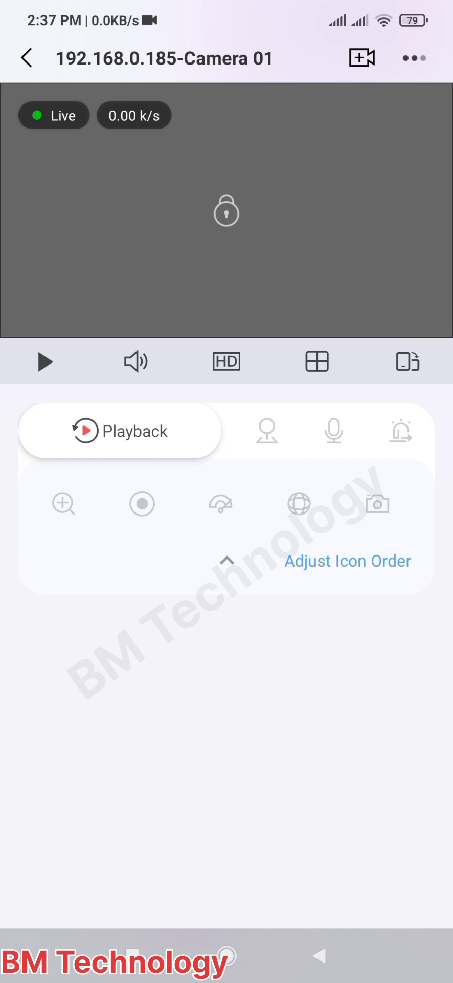
pyautogui.click(45, 362)
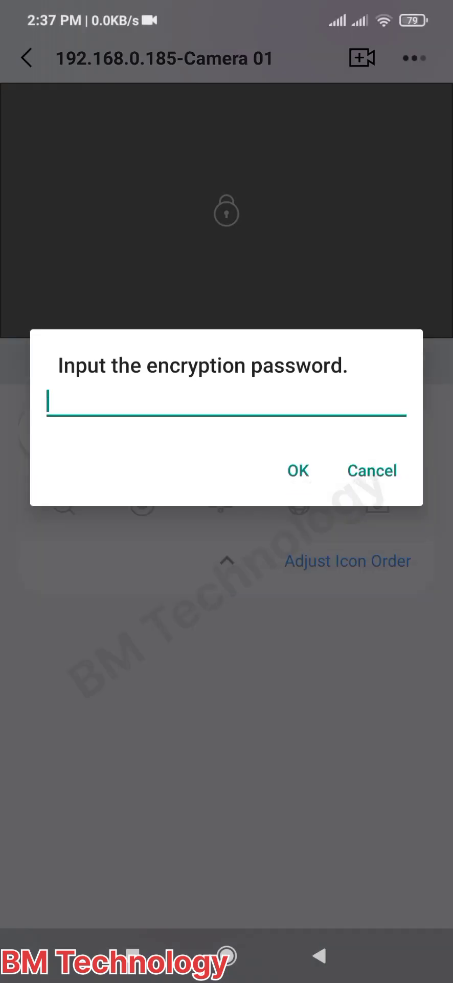
pyautogui.click(227, 419)
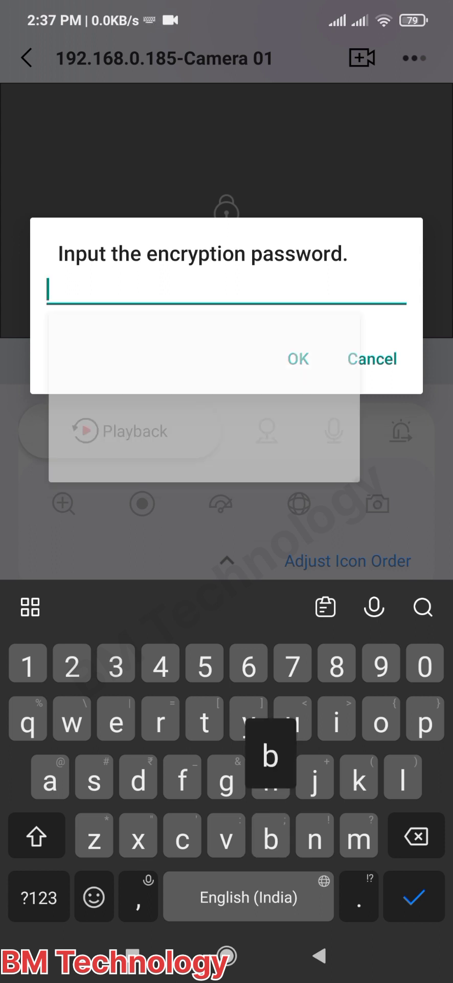
pyautogui.write('m')
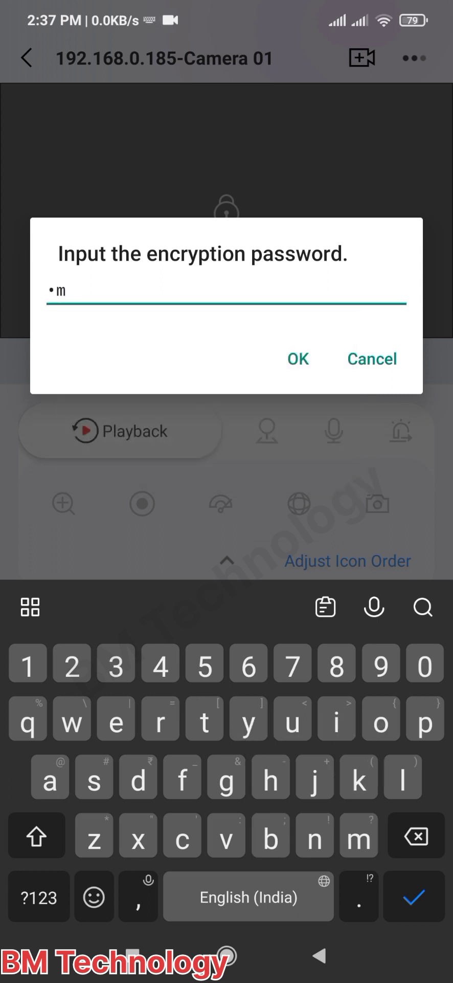
pyautogui.write('e')
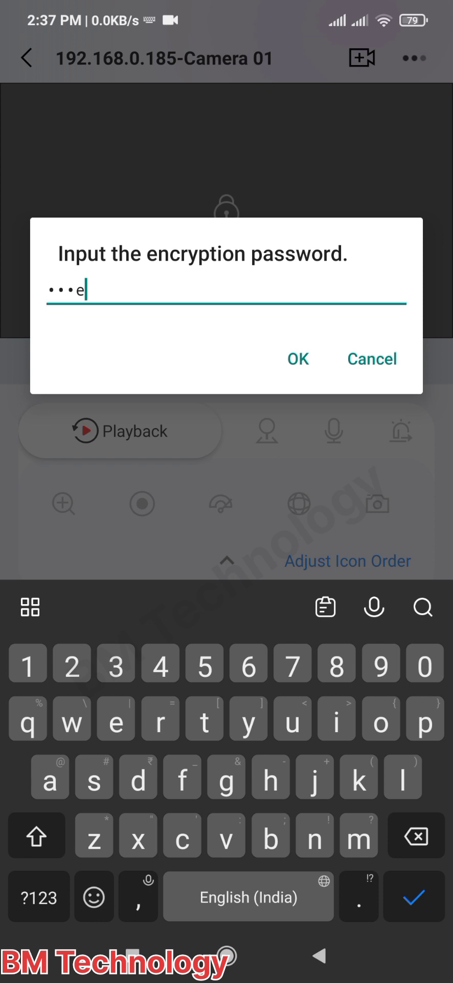
pyautogui.write('h')
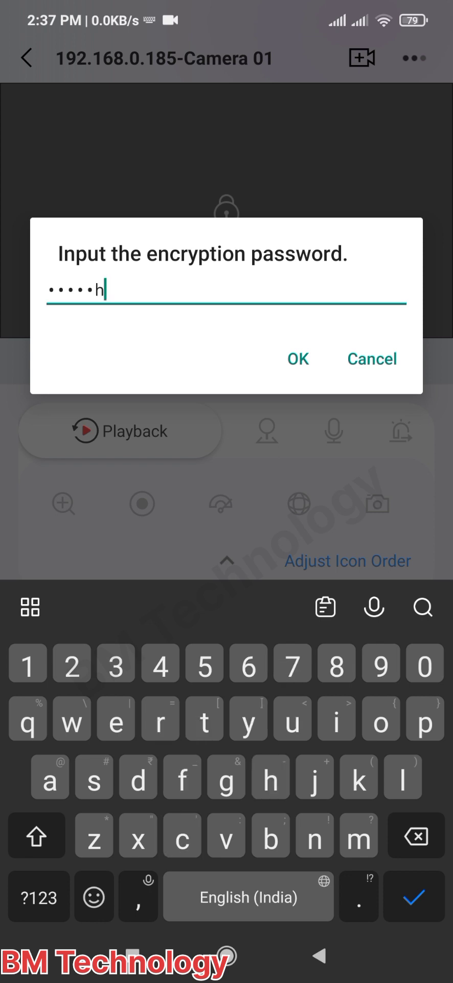
pyautogui.click(298, 359)
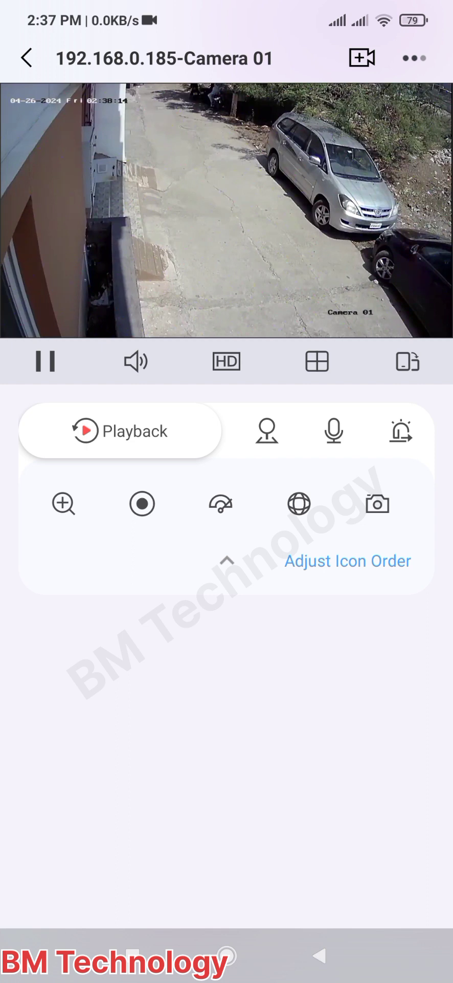
pyautogui.click(317, 362)
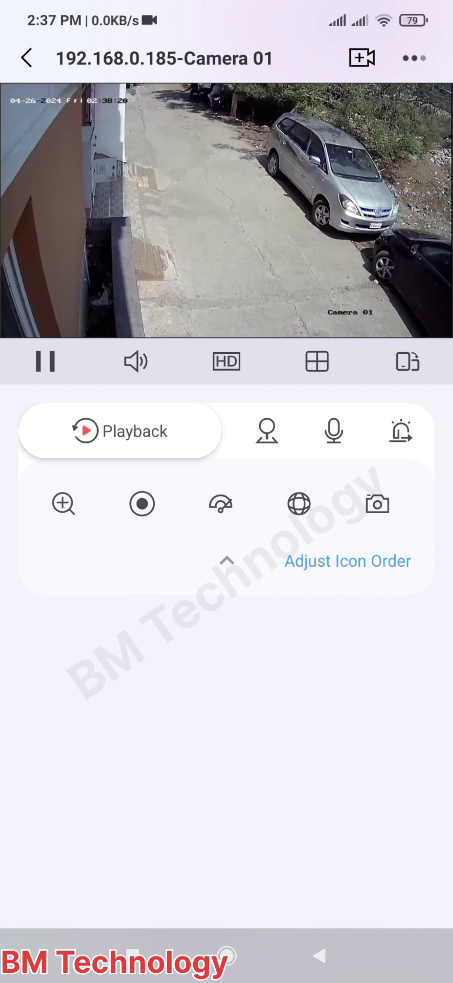
# Step: Navigate Device Information → Remote Configuration → Time Configuration for the 192.168.0.185 DVR
pyautogui.click(414, 58)
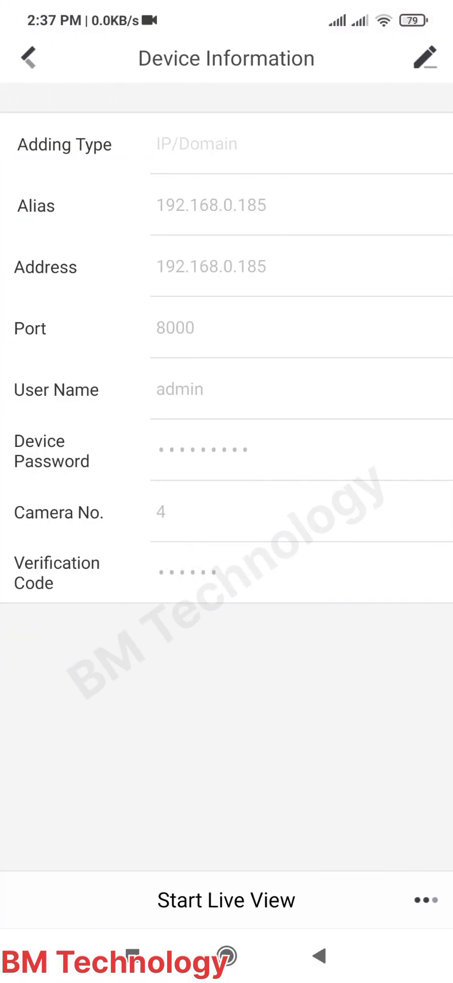
pyautogui.click(424, 900)
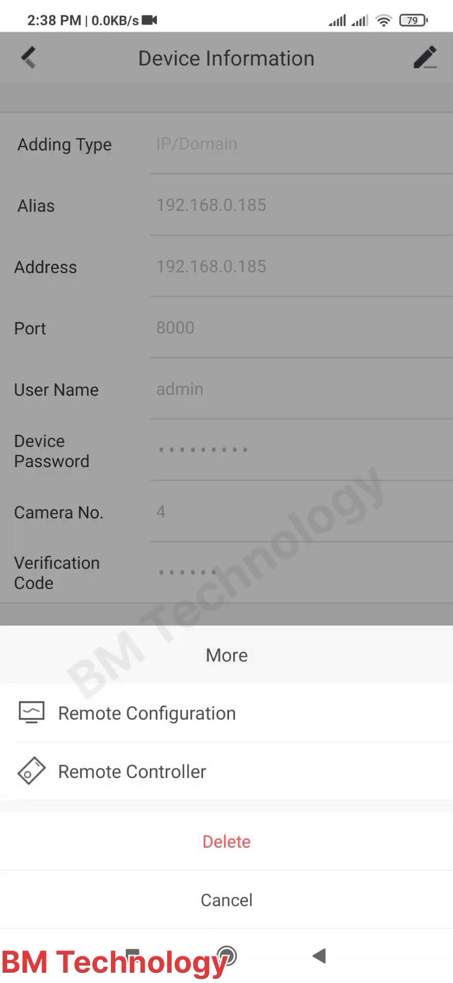
pyautogui.click(226, 900)
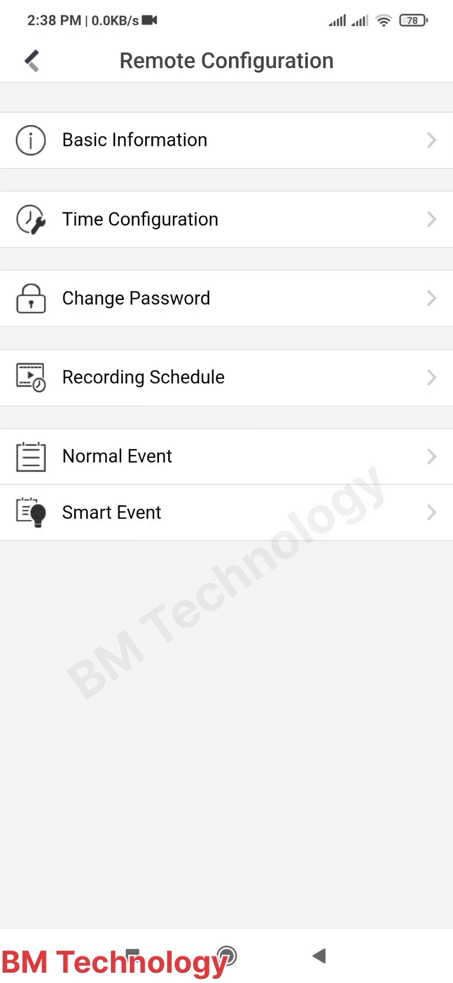
pyautogui.click(140, 218)
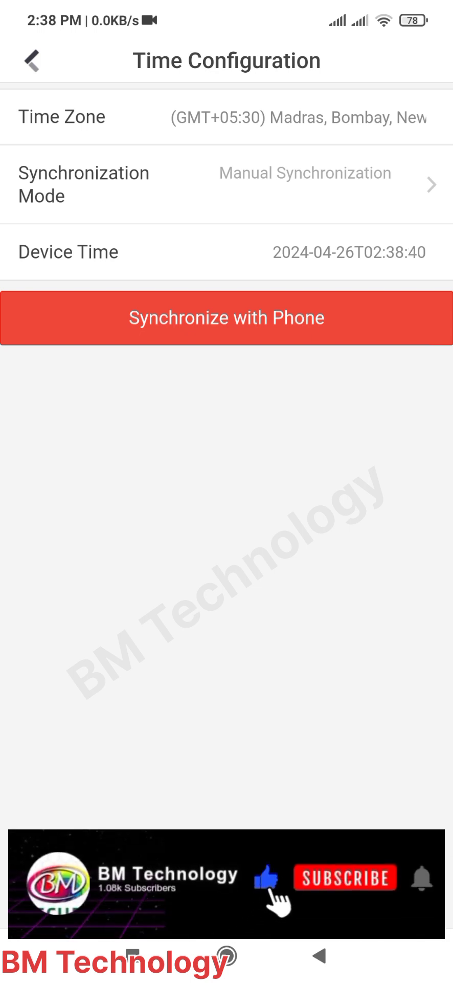
# Step: Sync the DVR clock to the phone (02:38 to 14:38) and show the synchronization mode options
pyautogui.click(226, 318)
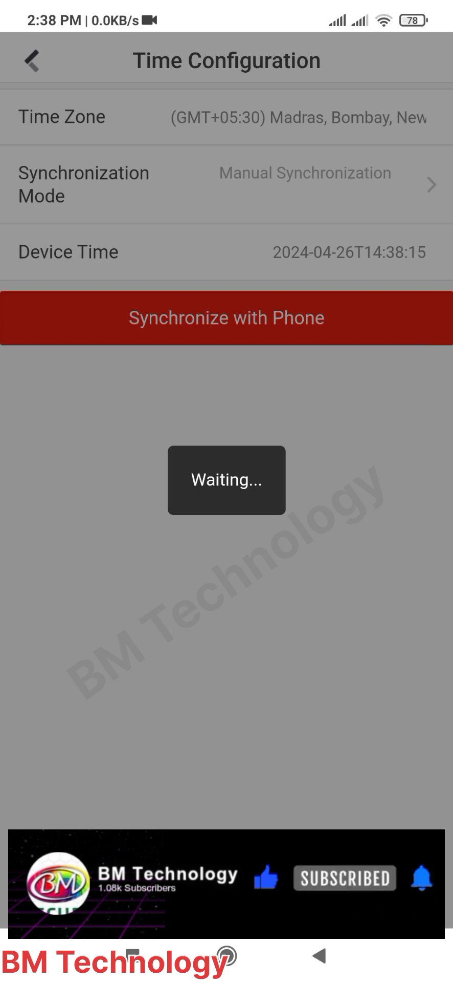
pyautogui.click(226, 318)
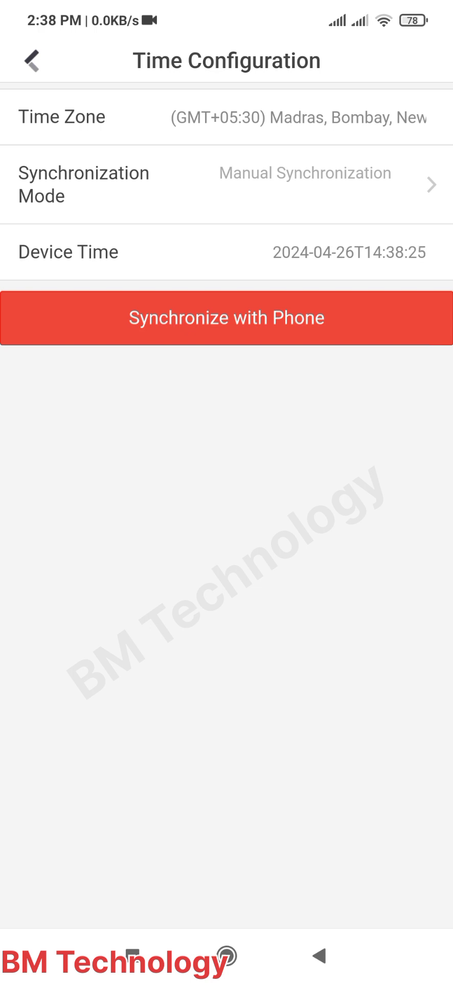
pyautogui.click(226, 185)
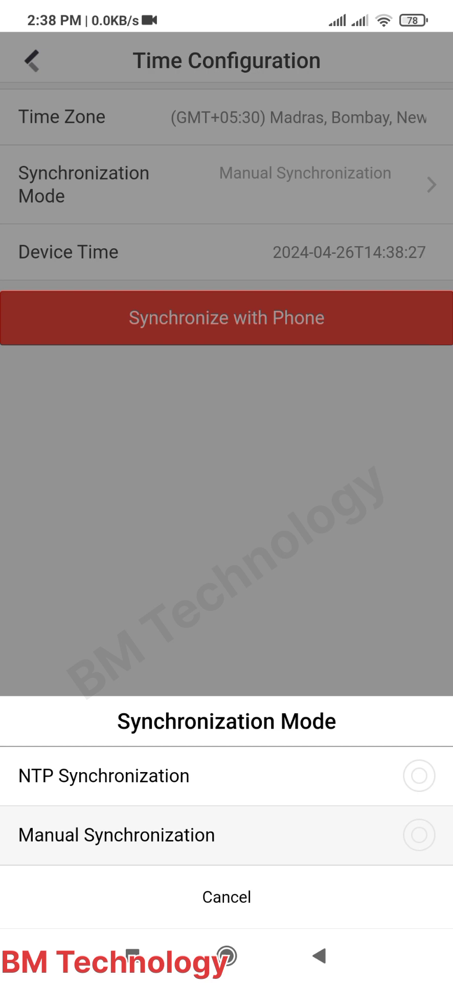
# Step: Save NTP synchronization with a 60-minute interval, then restart Camera 01's live view
pyautogui.click(104, 775)
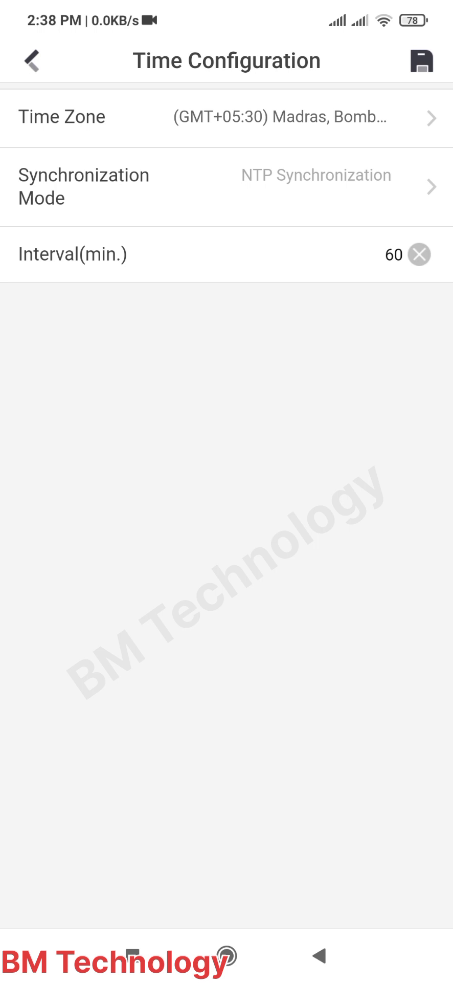
pyautogui.click(421, 61)
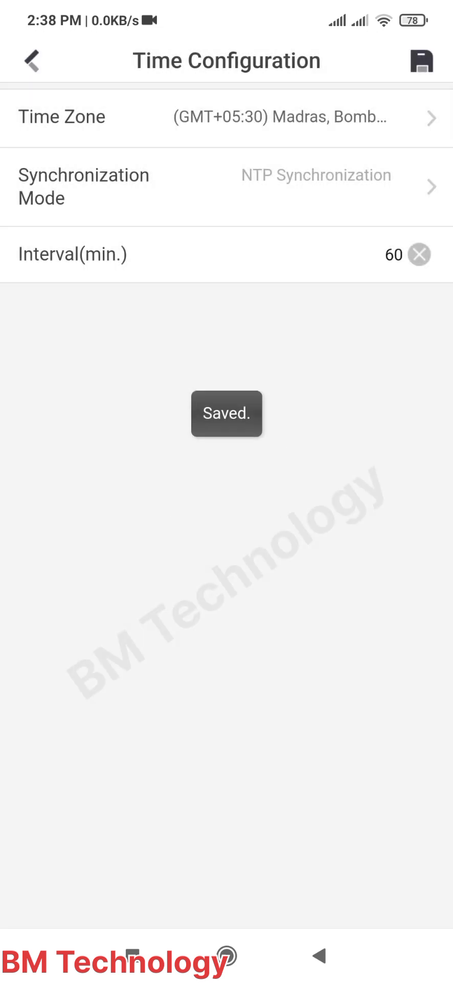
pyautogui.click(31, 61)
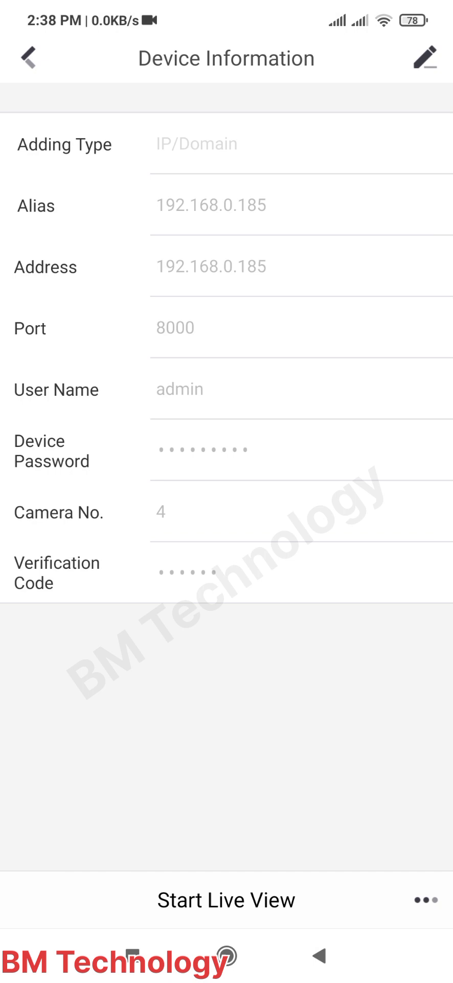
pyautogui.click(225, 899)
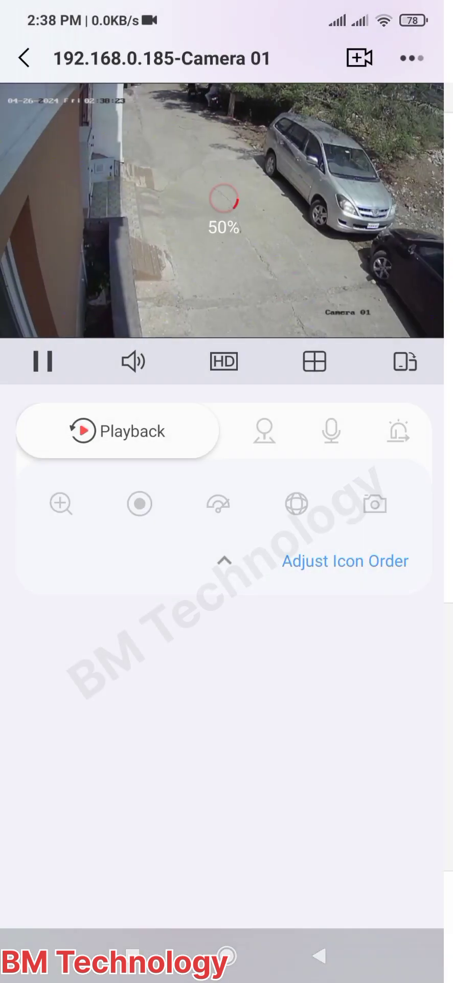